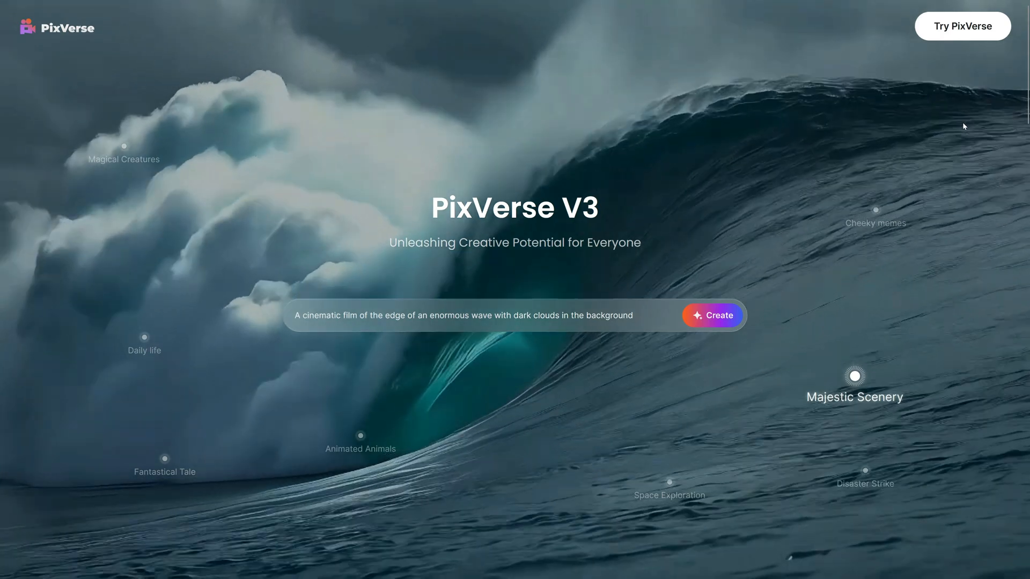
- Preview the Disaster Strike, Fantastical Tale, Daily life, Majestic Scenery and Cheeky memes samples
left_click(864, 484)
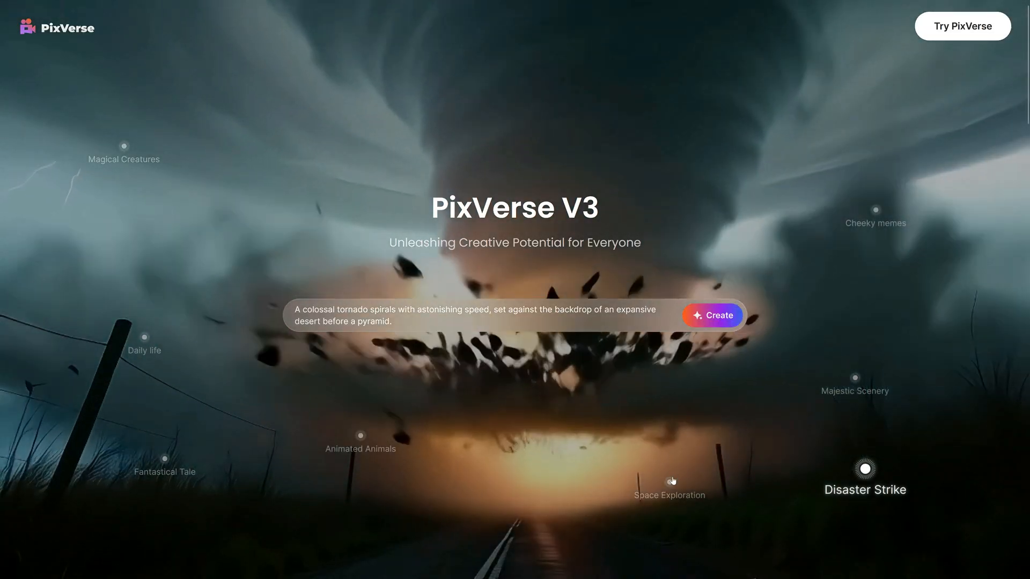
left_click(360, 436)
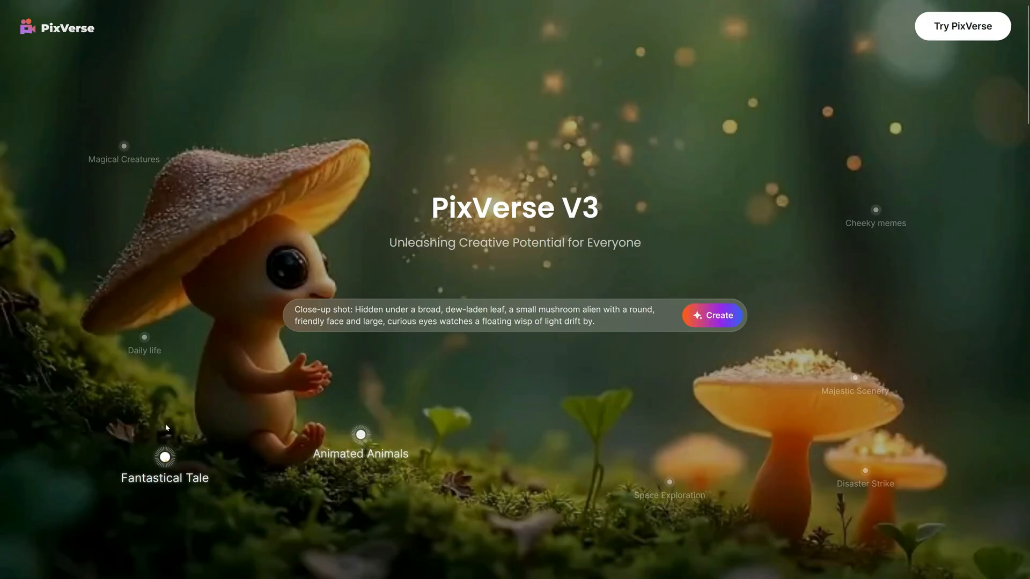
left_click(144, 339)
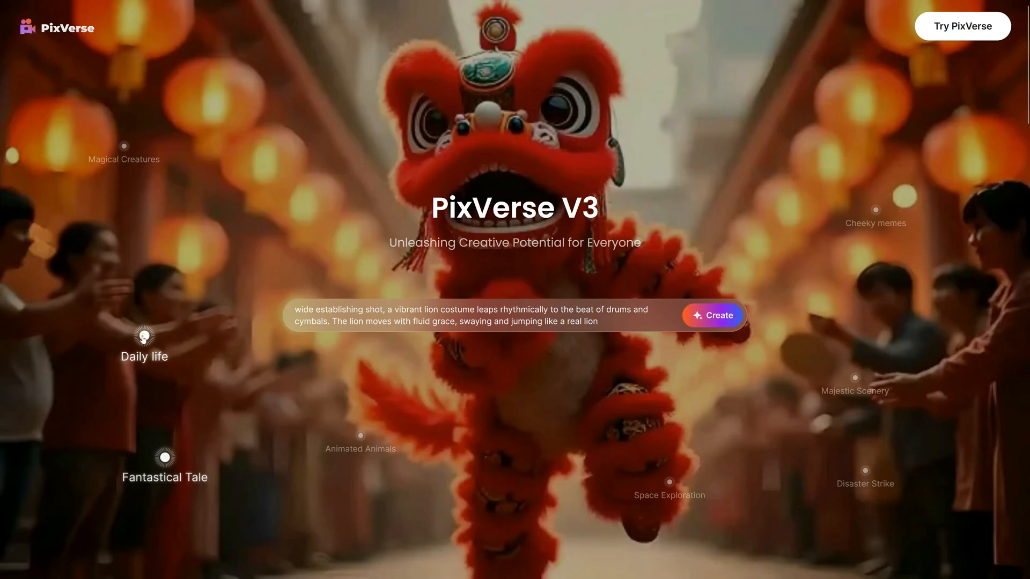
left_click(124, 158)
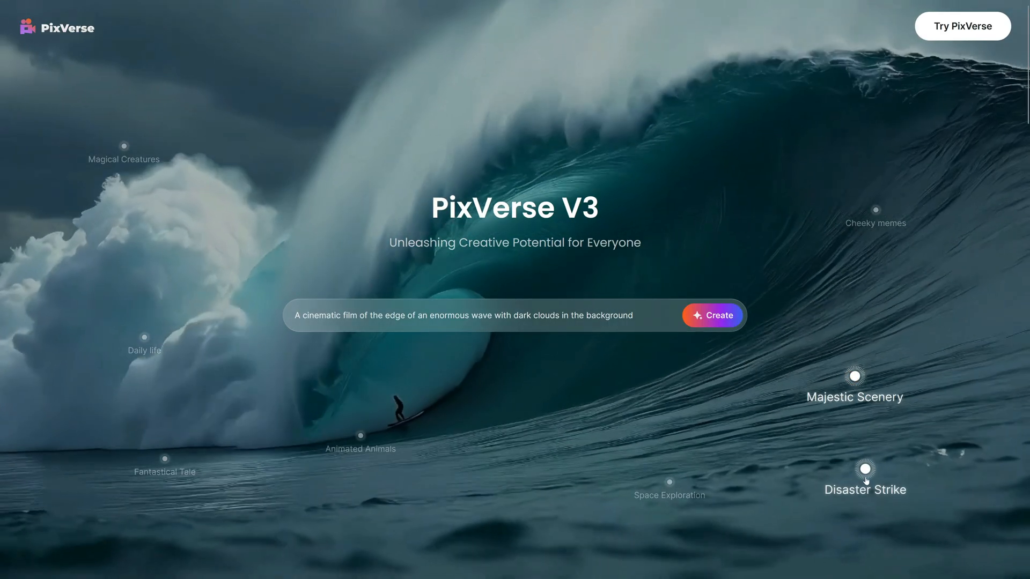
left_click(669, 482)
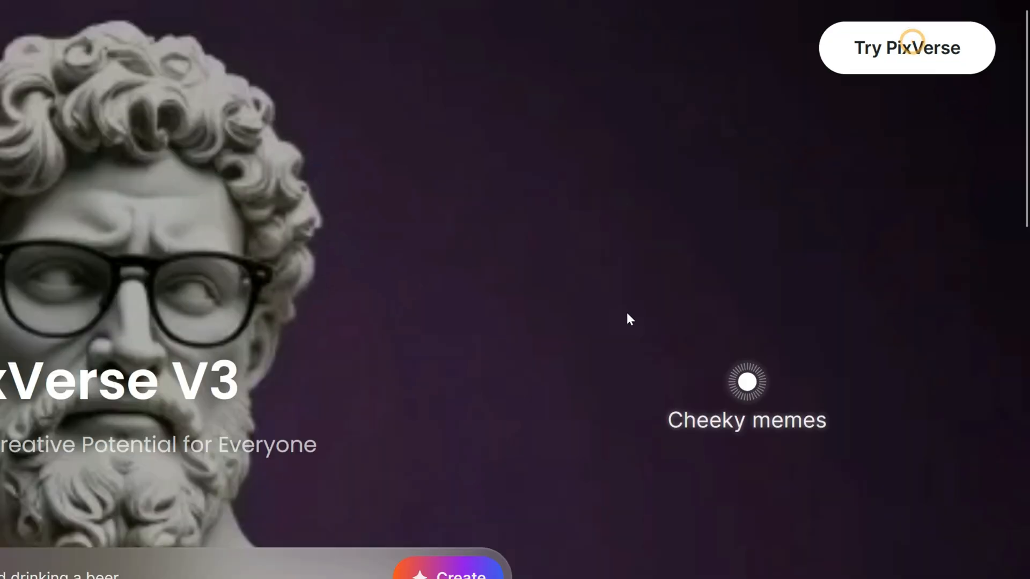
- Enter the app via Try PixVerse to reach the home gallery with 130 credits
left_click(906, 47)
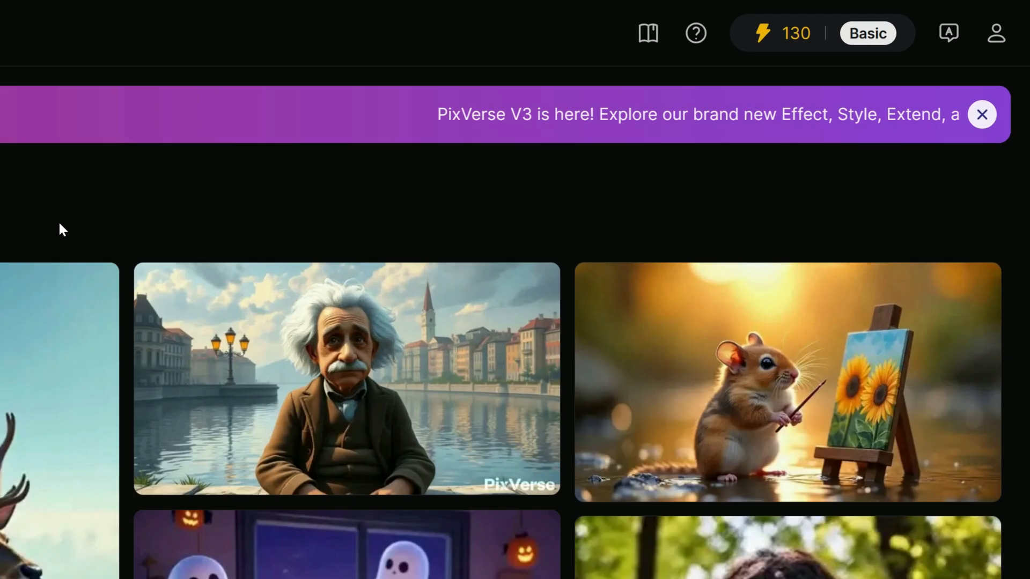
left_click(995, 32)
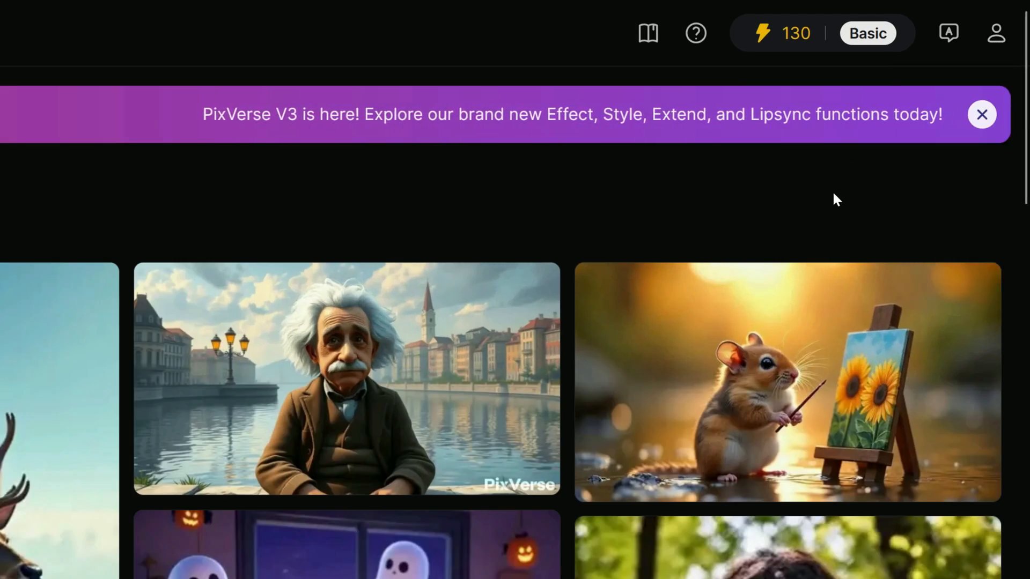
mouse_move(788, 187)
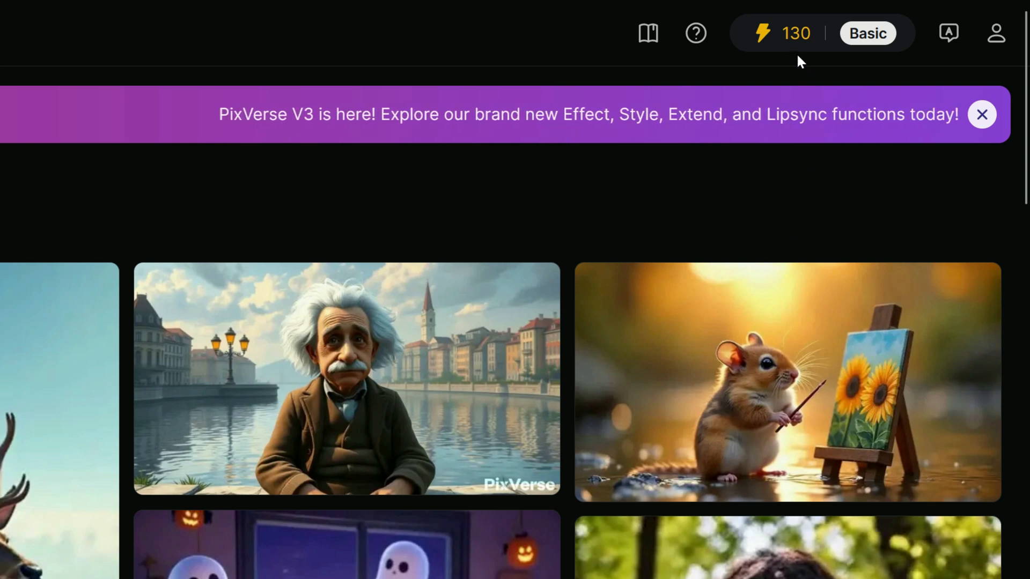
left_click(821, 32)
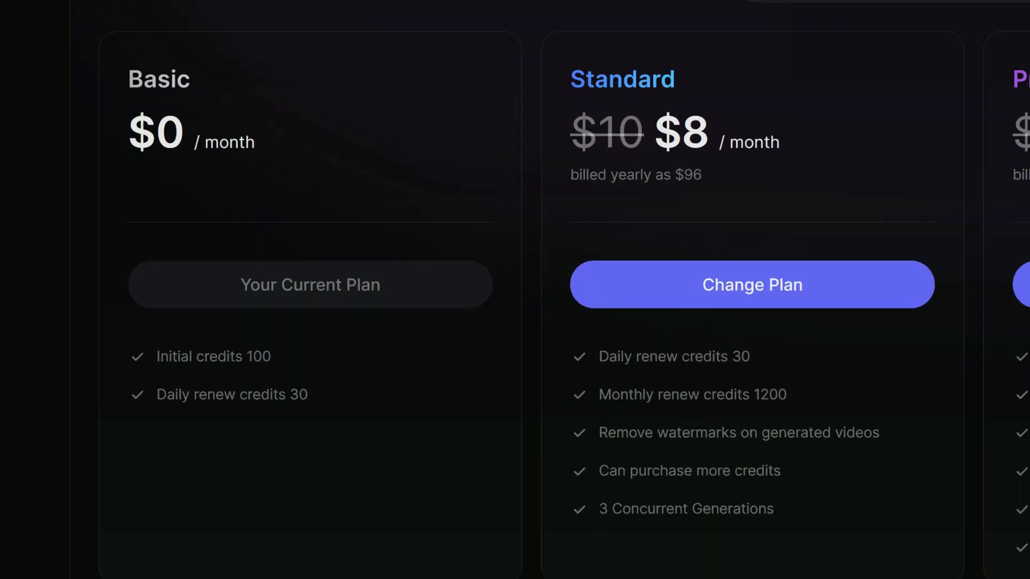
scroll("down", 3)
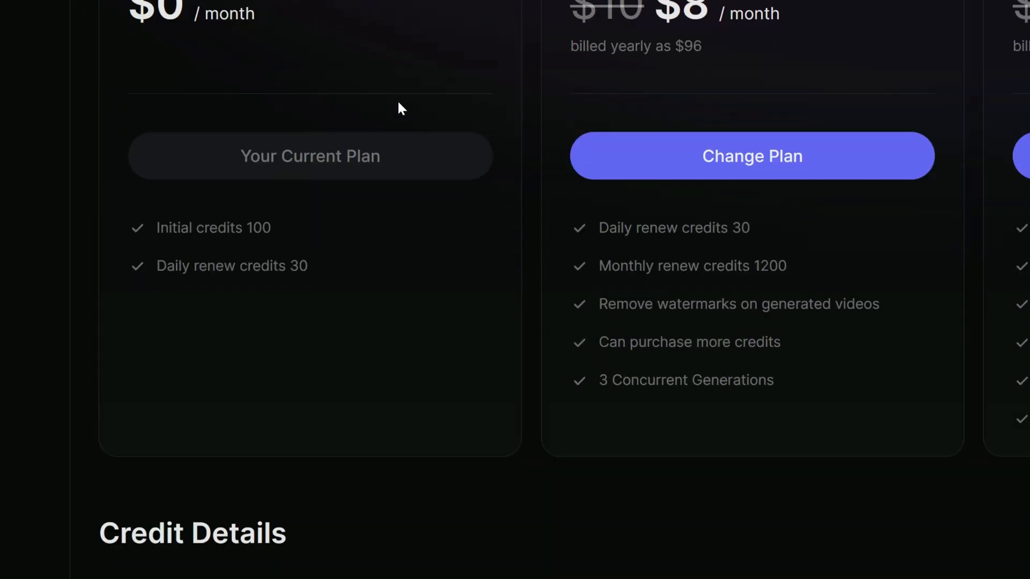
left_click_drag(194, 228, 269, 228)
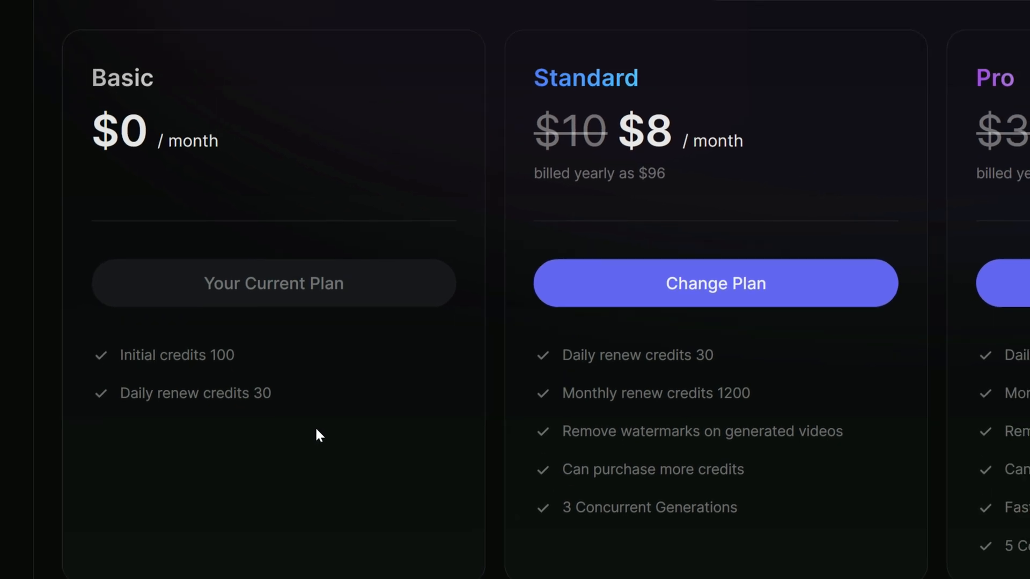
mouse_move(303, 434)
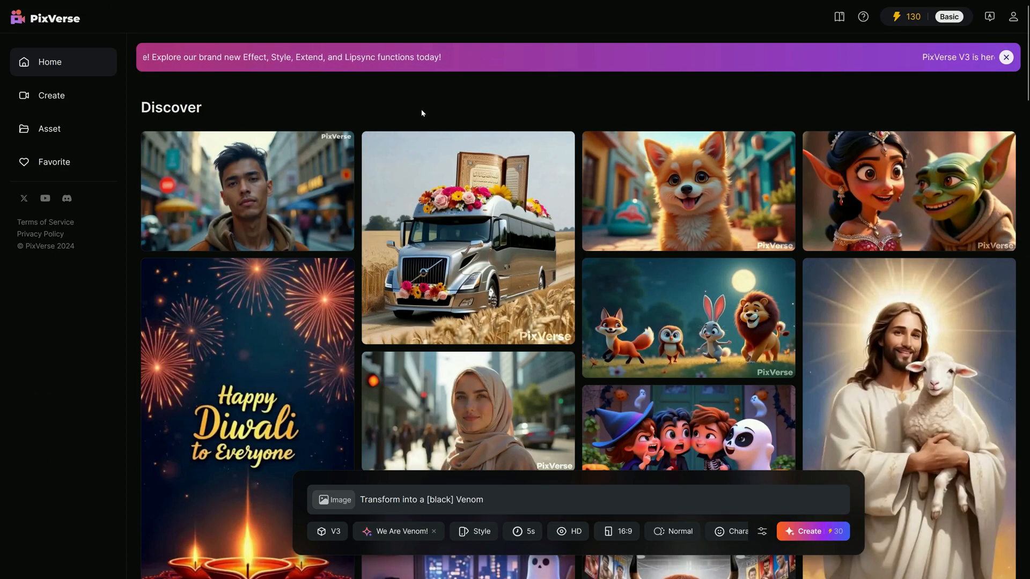
- Scroll the Discover feed and play the headscarf woman's city-street video
left_click(1006, 56)
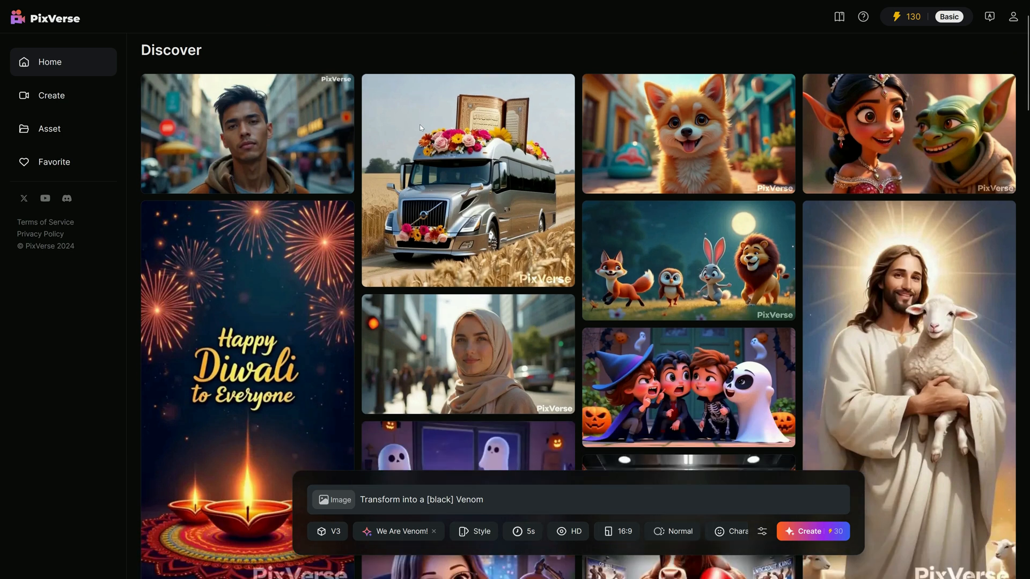
scroll("down", 3)
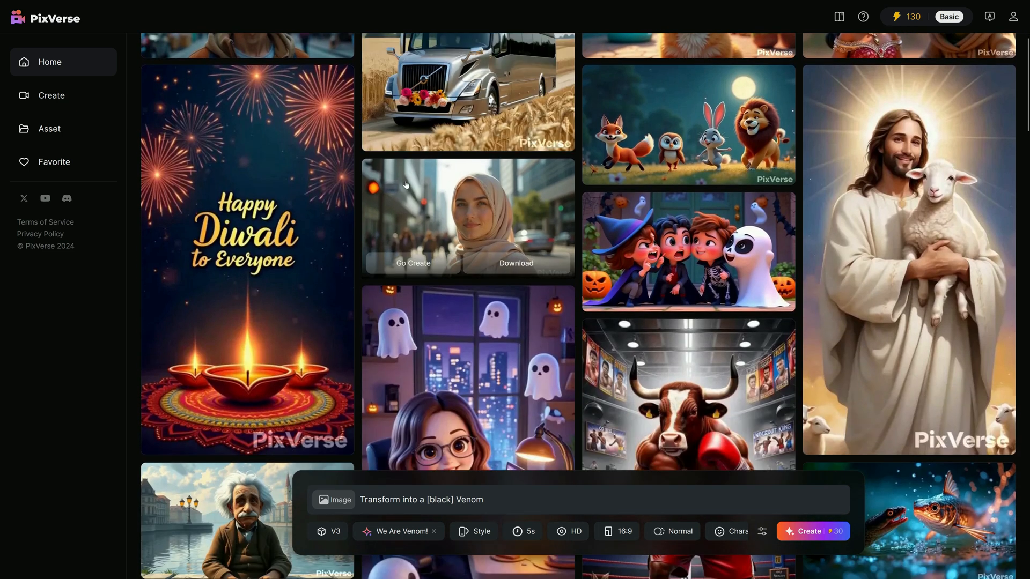
left_click(467, 217)
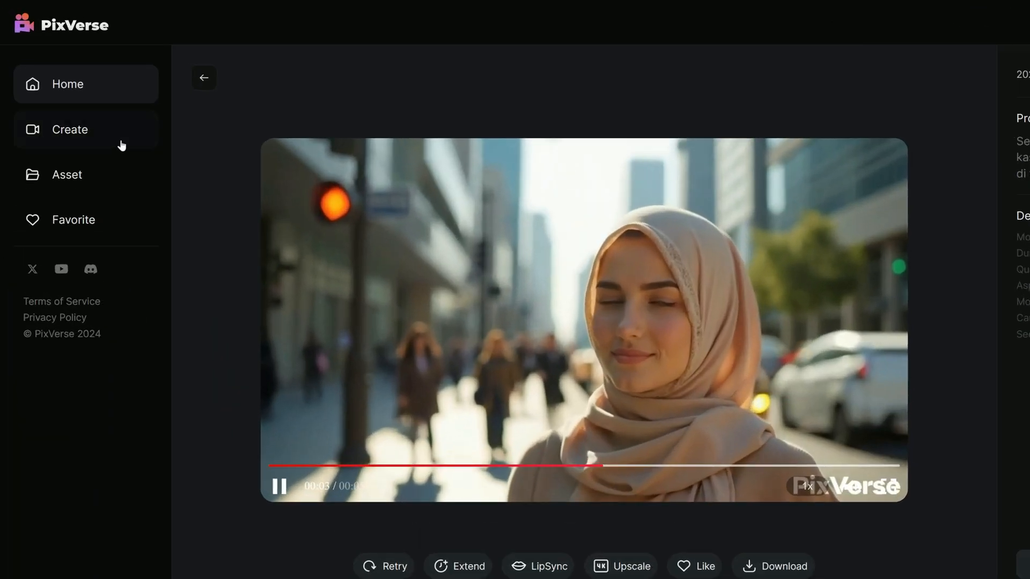
- Open Create to get an empty prompt box preset to V3, 5s, HD, 16:9
left_click(69, 129)
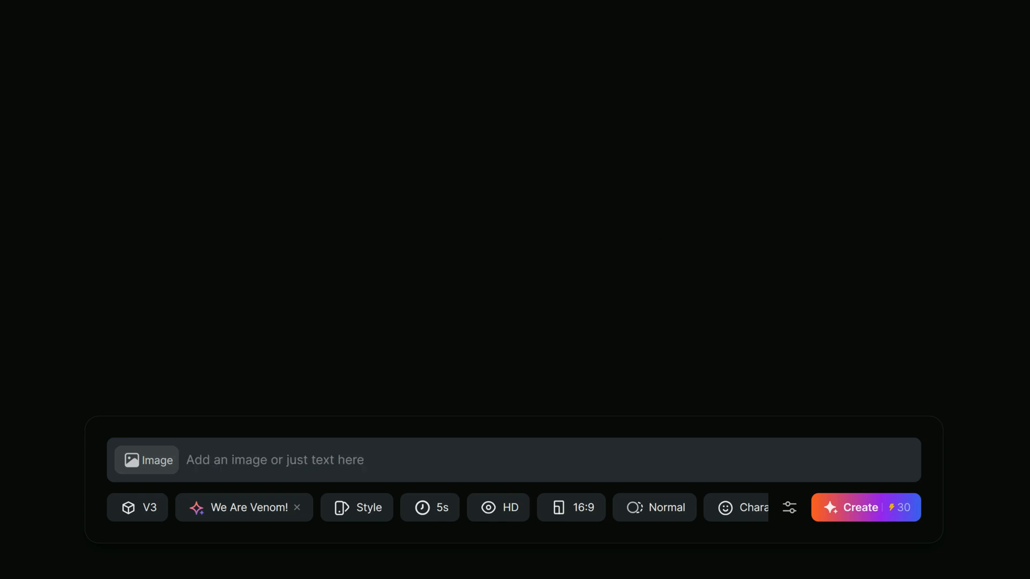
left_click(275, 460)
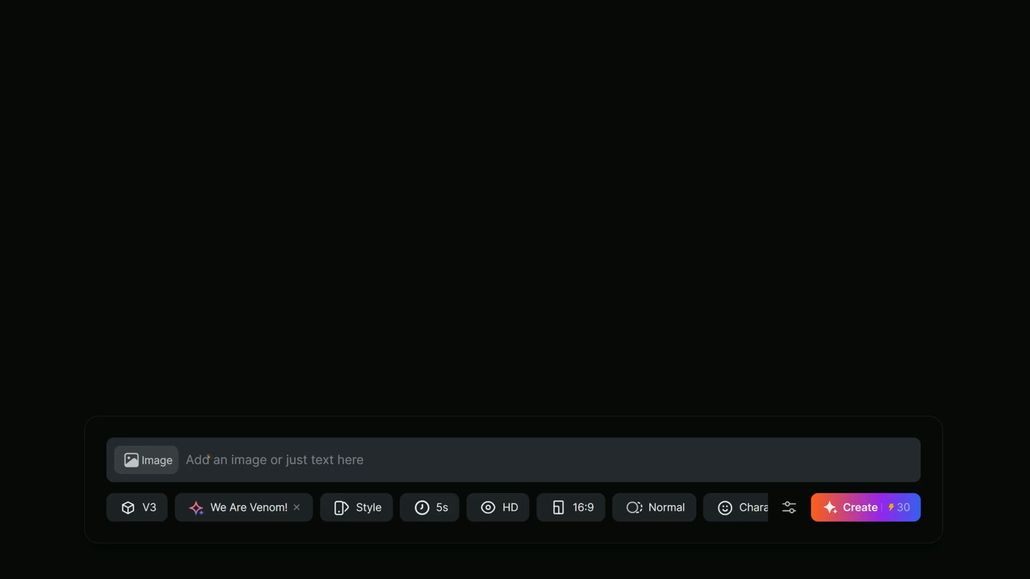
- Paste the smiling futuristic-suit space prompt and confirm V3 as the model
right_click(207, 460)
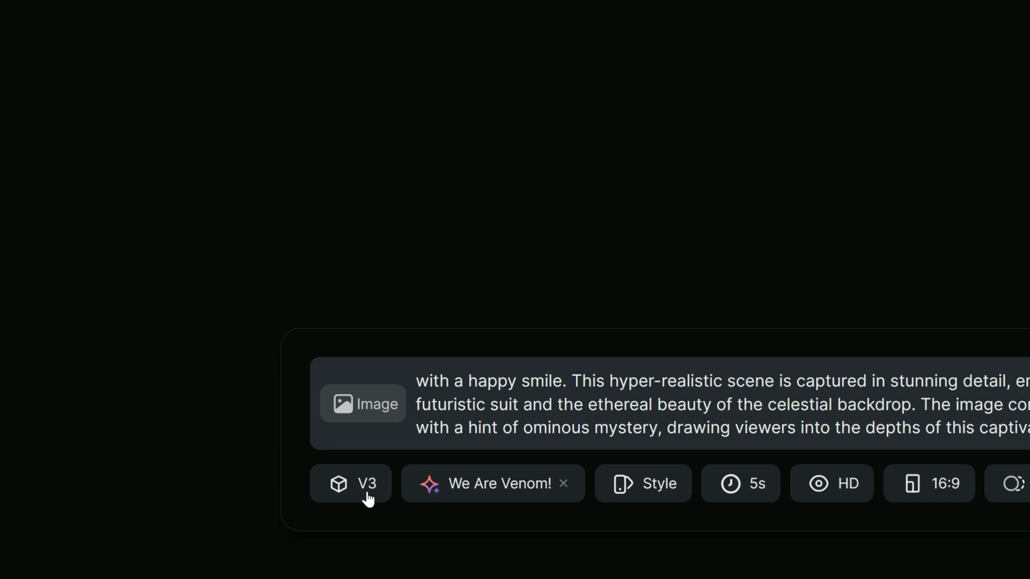
left_click(351, 483)
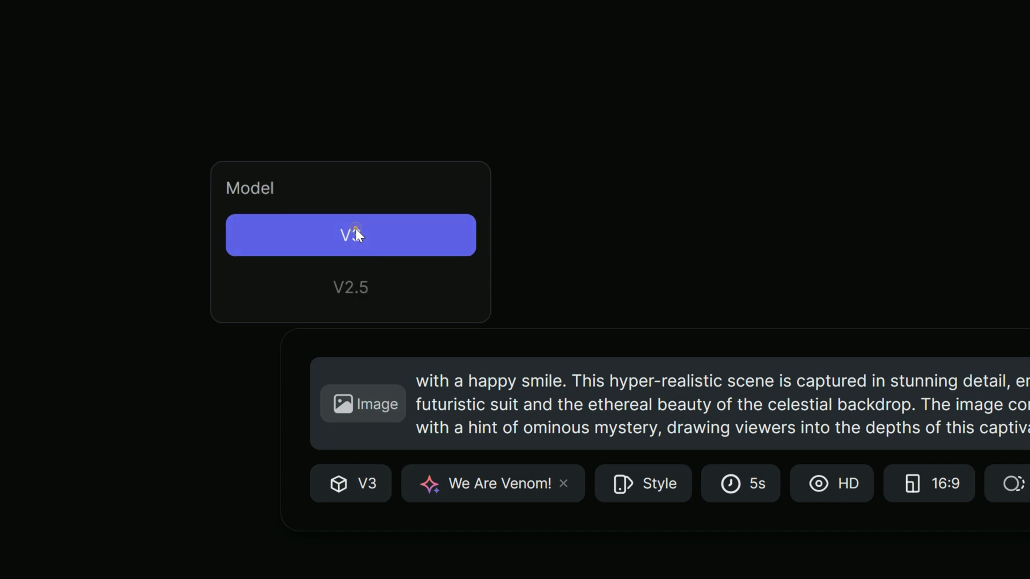
left_click(350, 235)
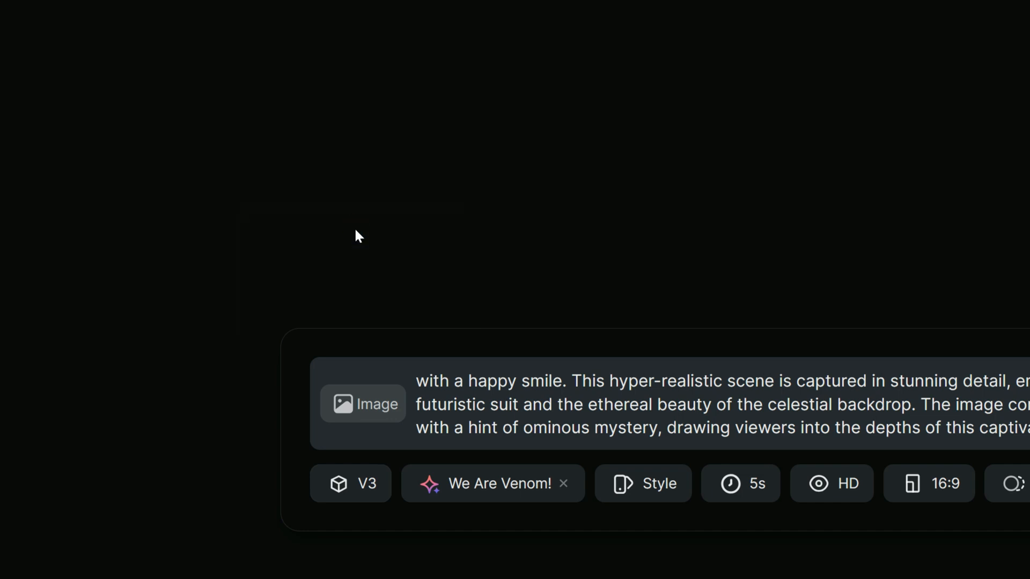
left_click(491, 483)
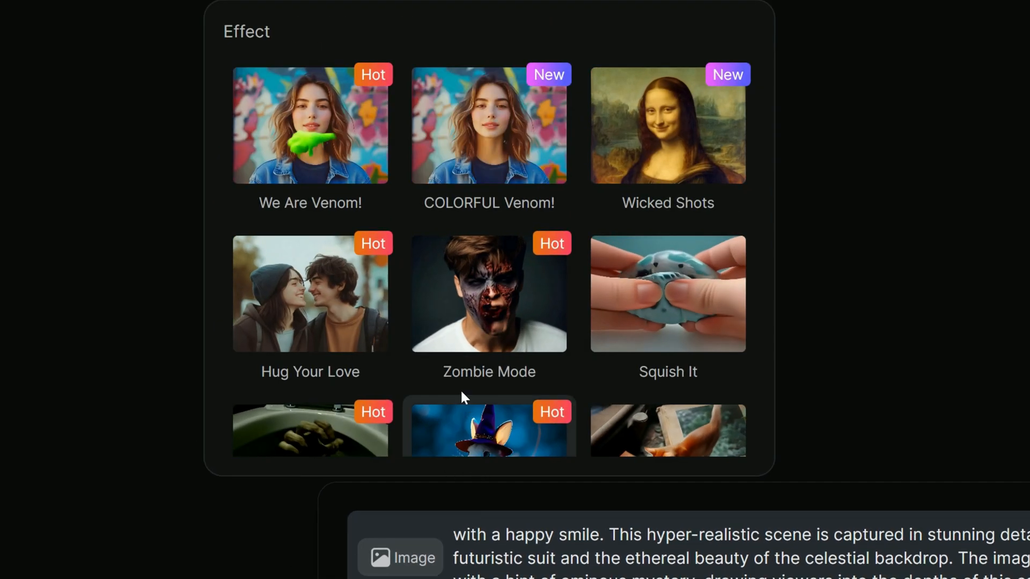
- Set the visual style to 3D Animation after briefly trying Clay
scroll("down", 3)
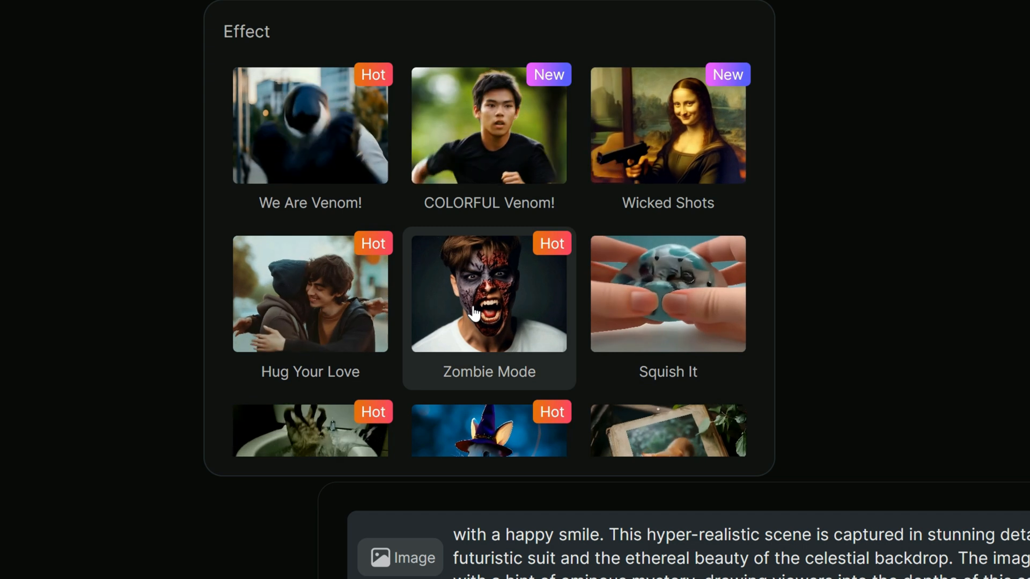
scroll("down", 3)
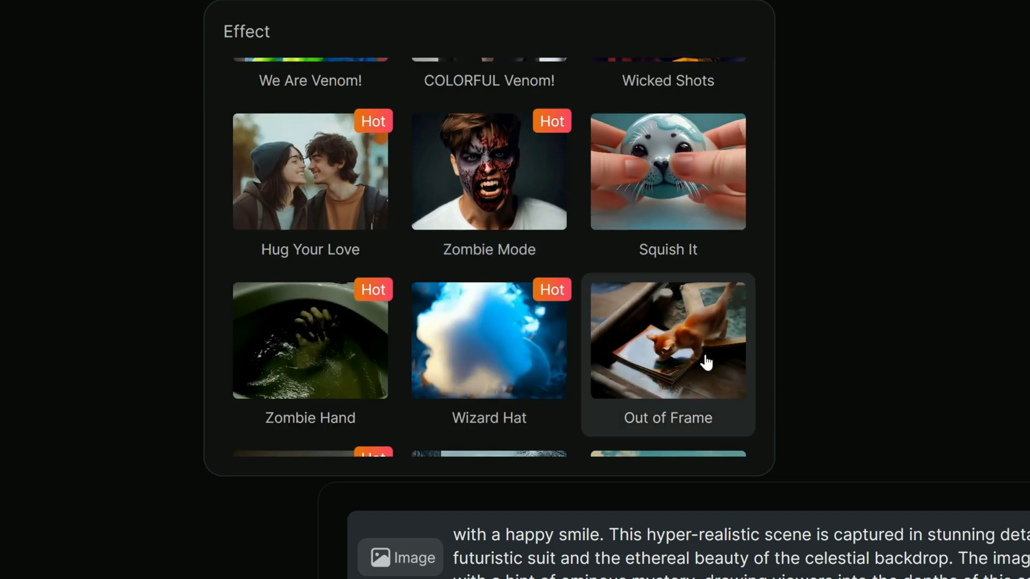
left_click(434, 502)
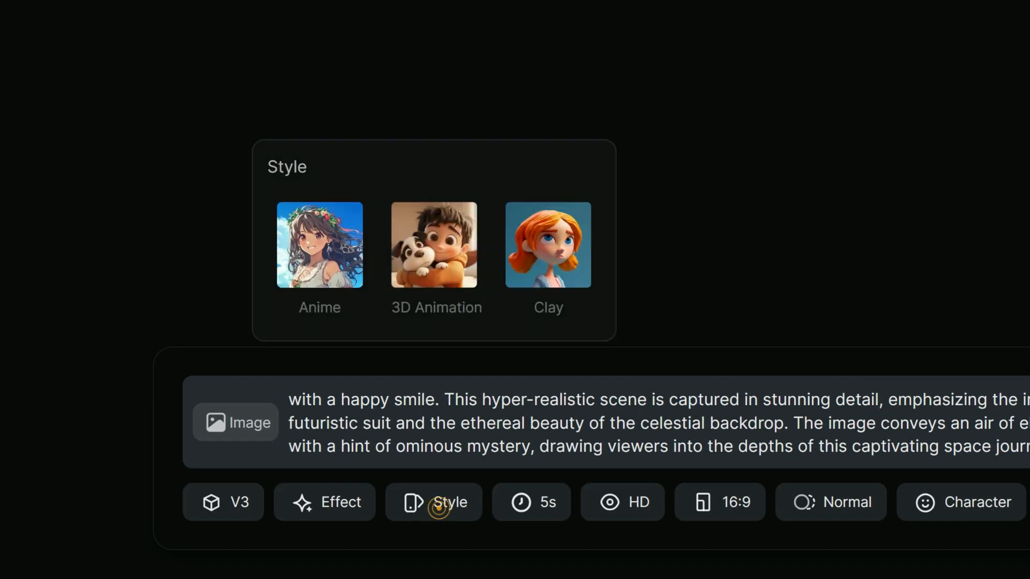
left_click(434, 245)
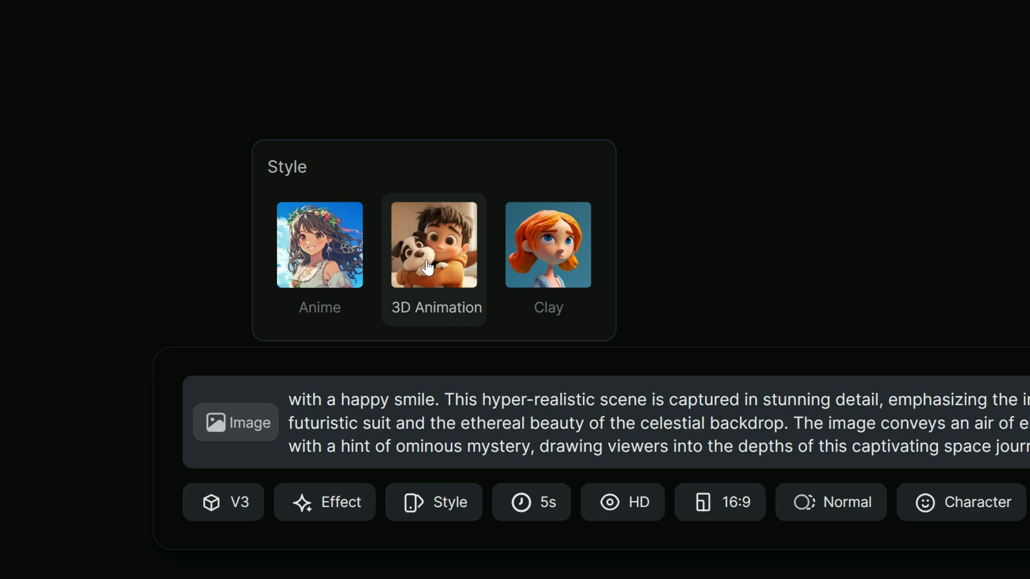
left_click(548, 245)
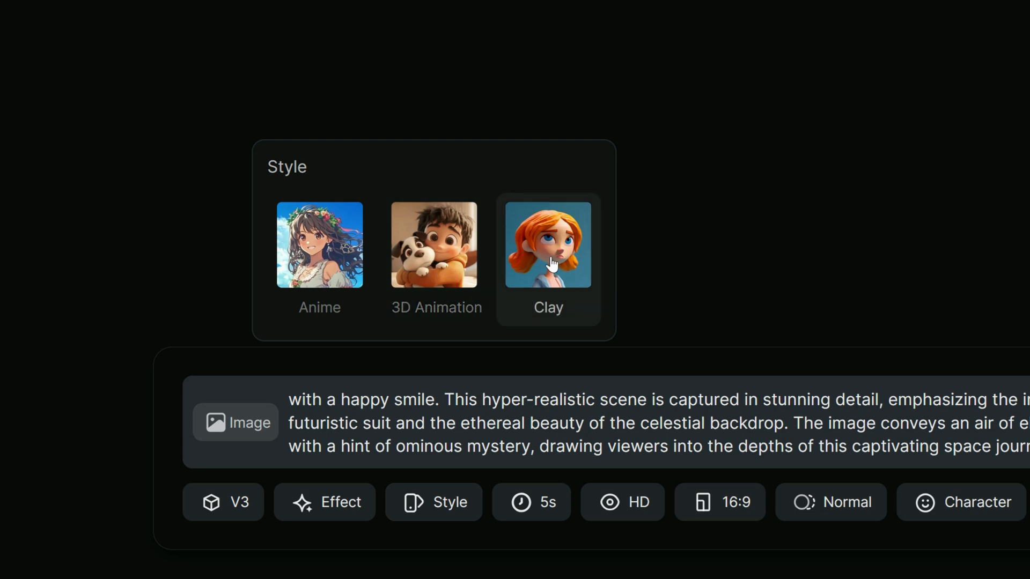
left_click(434, 245)
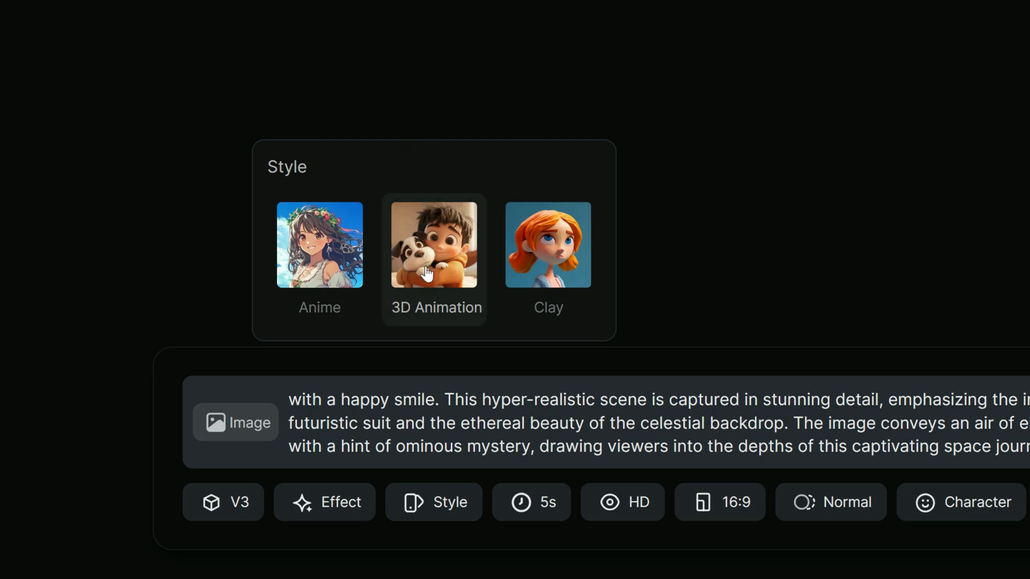
left_click(433, 245)
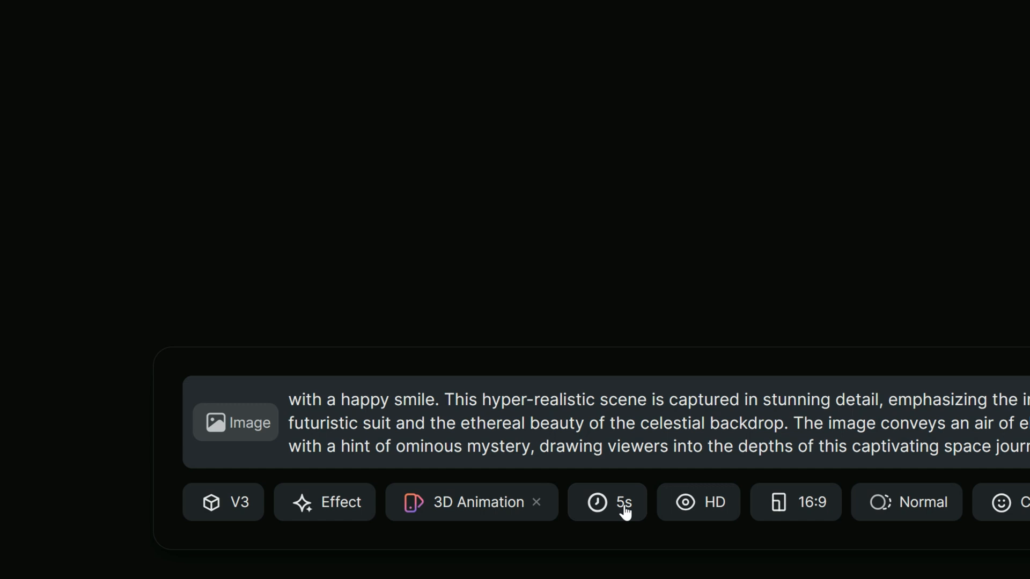
- Keep duration at 5s after trying 8s, and switch quality to SD
left_click(605, 502)
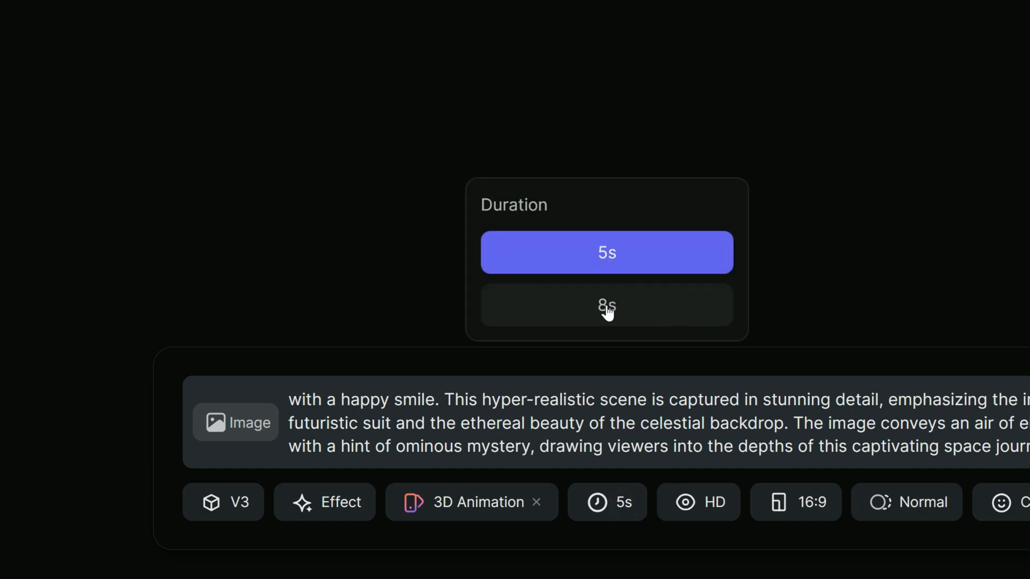
mouse_move(607, 253)
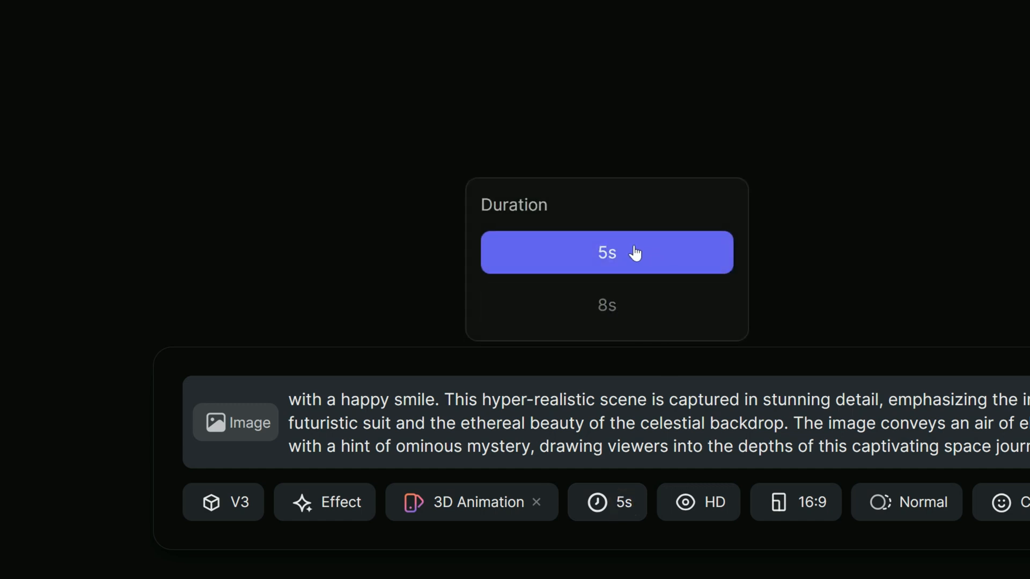
left_click(606, 304)
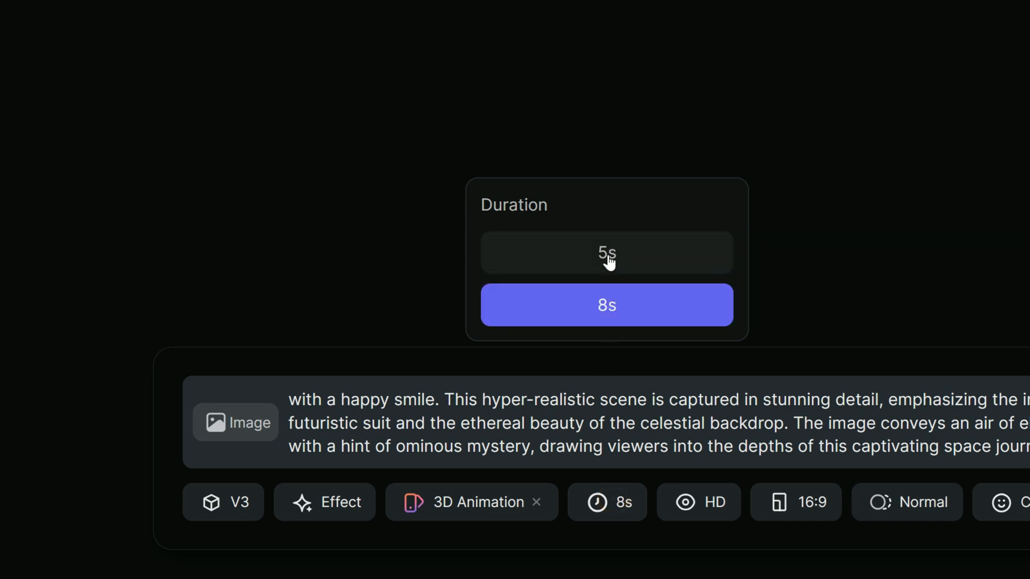
left_click(606, 253)
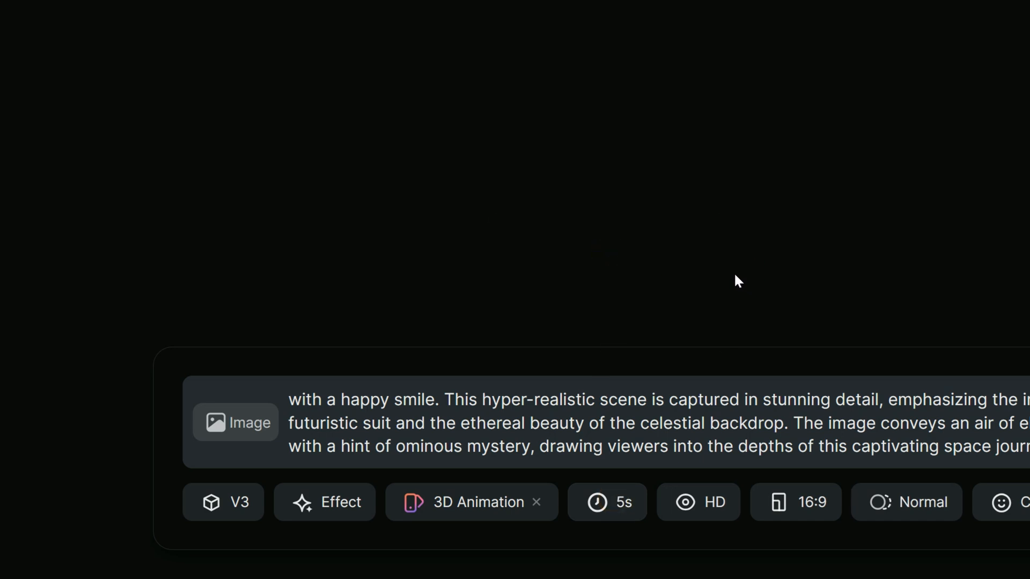
left_click(697, 503)
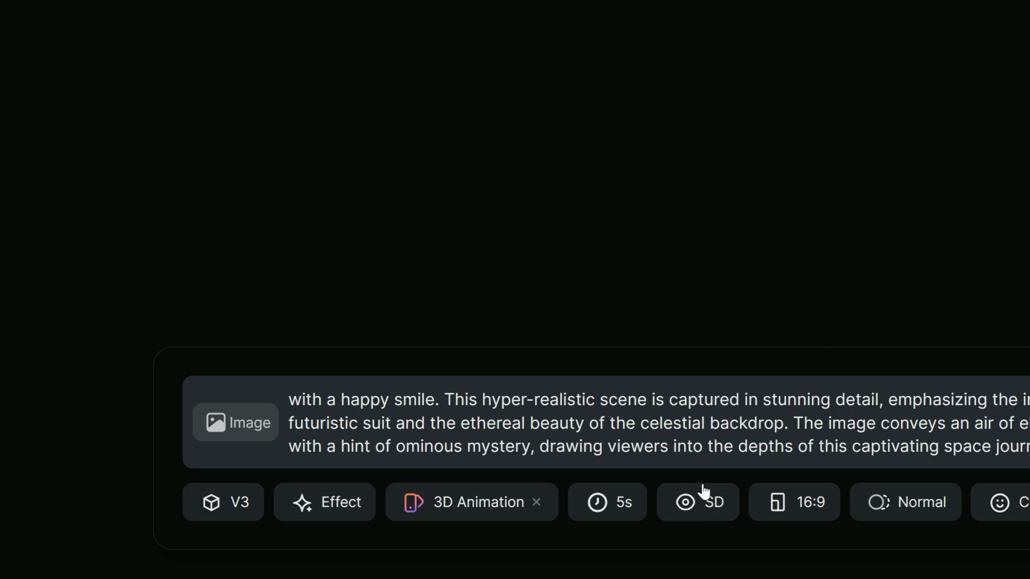
left_click(697, 503)
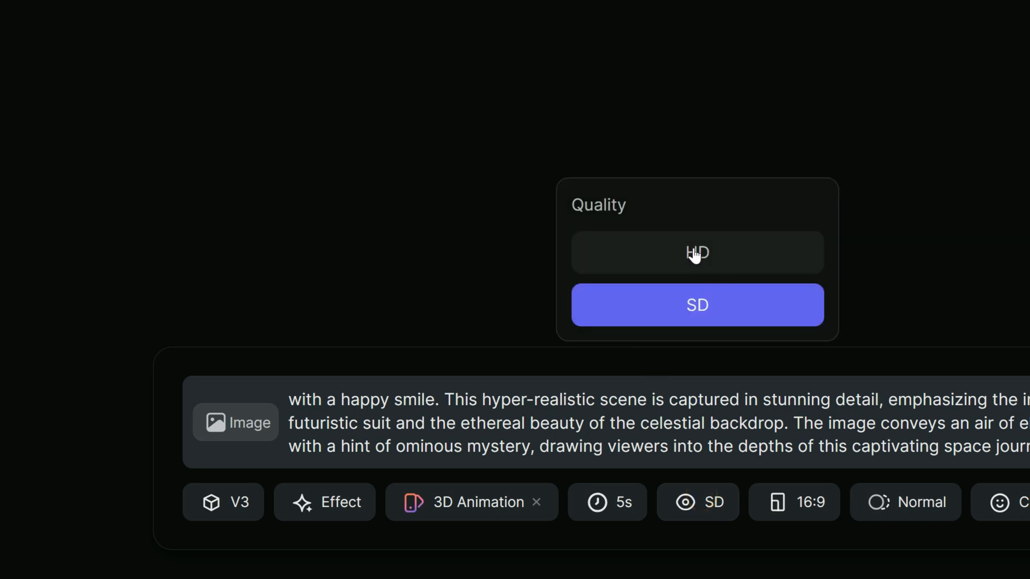
left_click(696, 253)
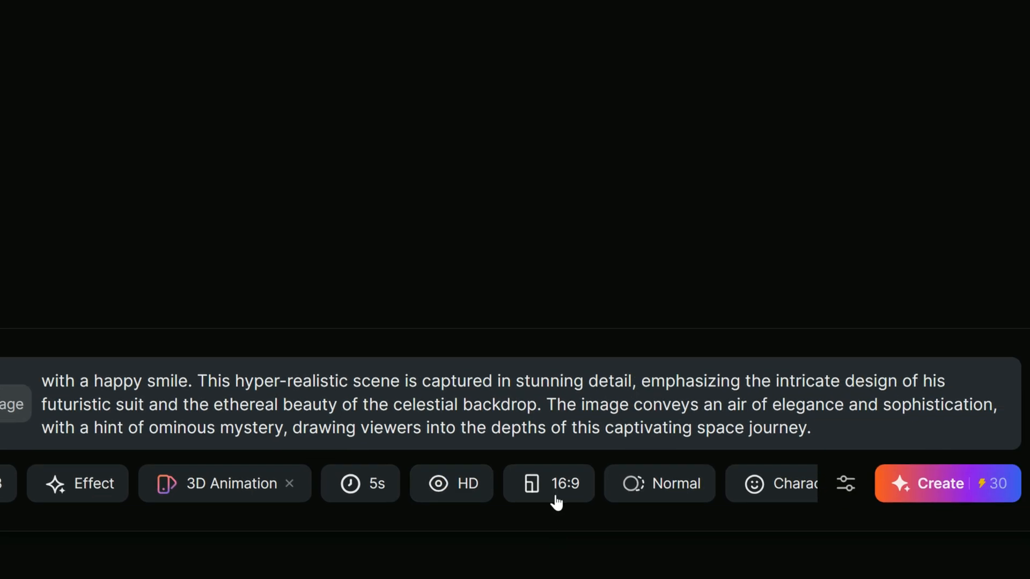
left_click(549, 483)
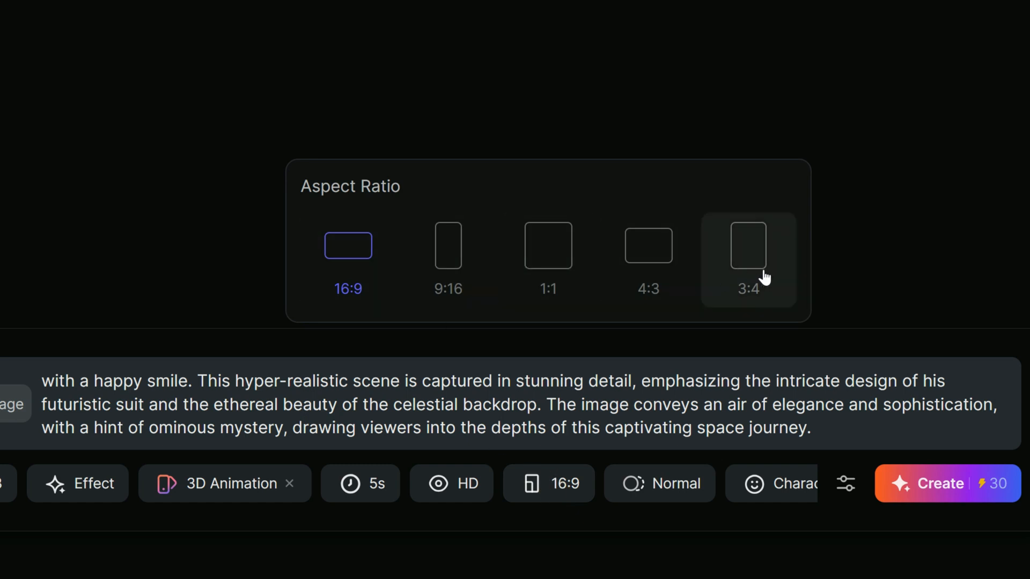
mouse_move(449, 266)
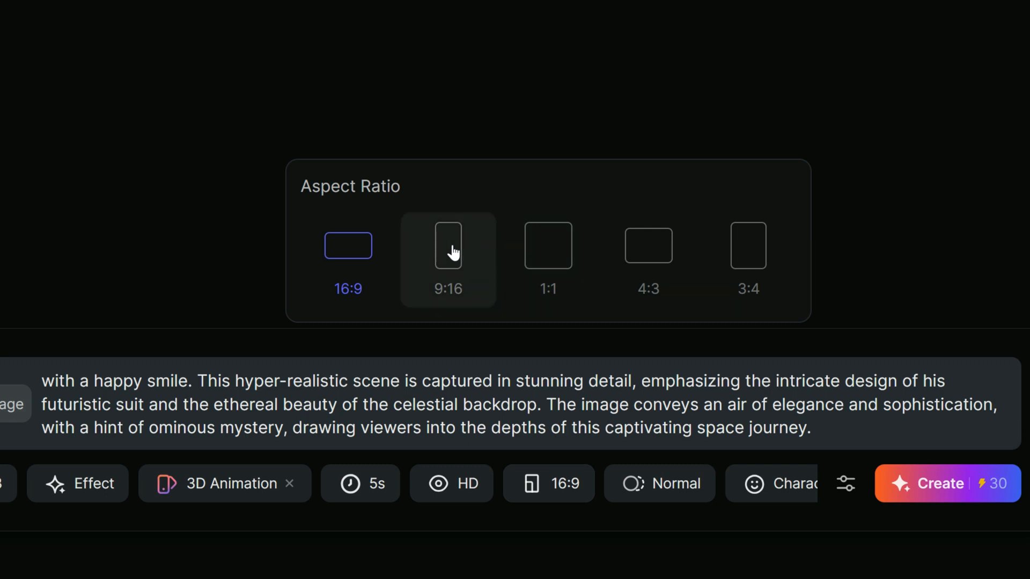
mouse_move(748, 247)
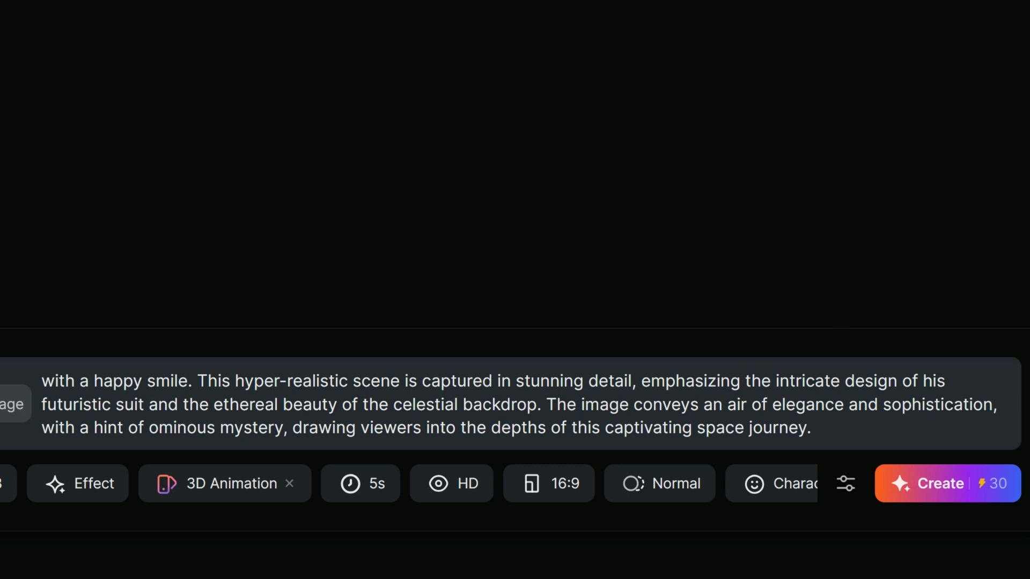
left_click(658, 484)
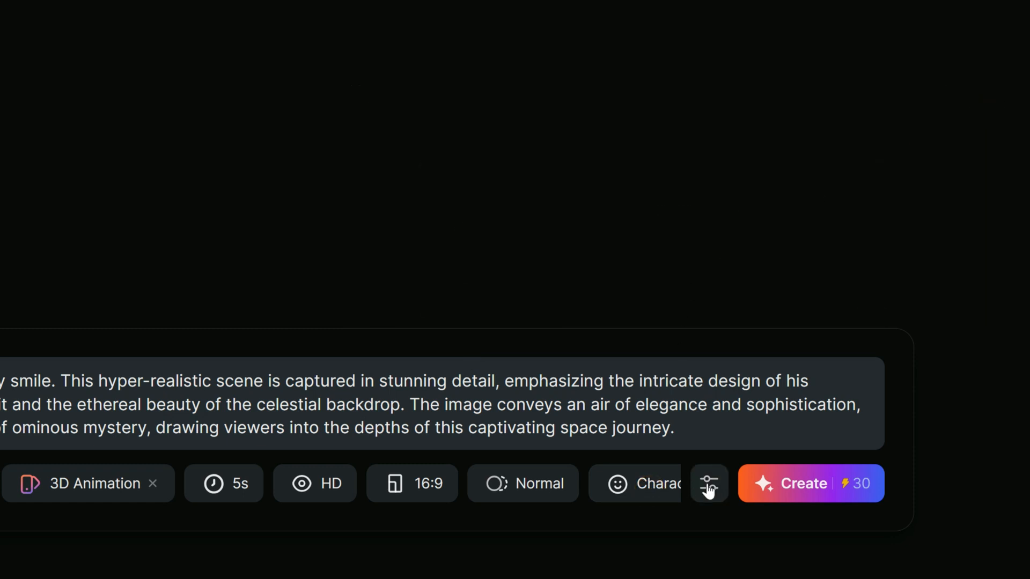
left_click(709, 483)
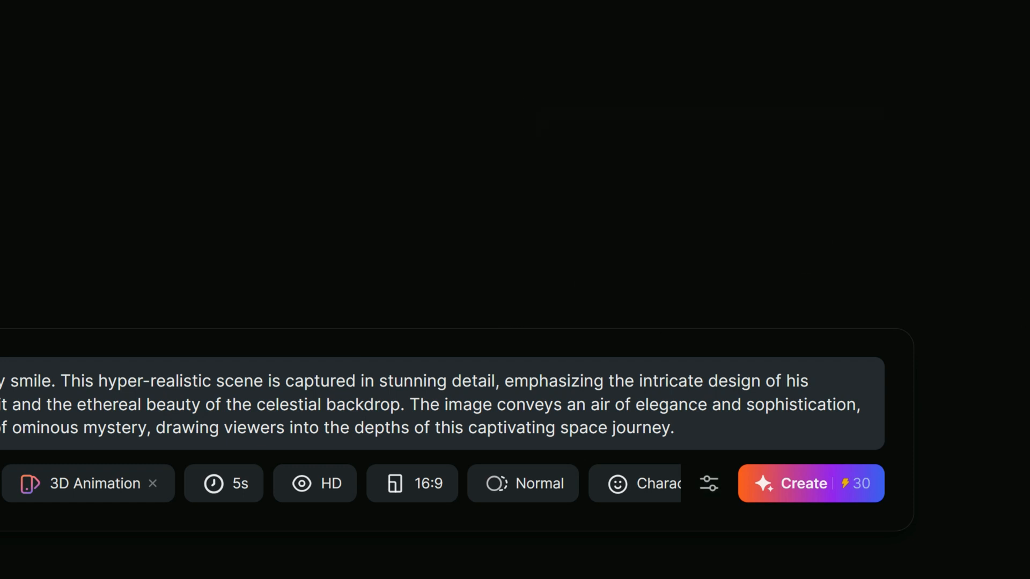
mouse_move(799, 496)
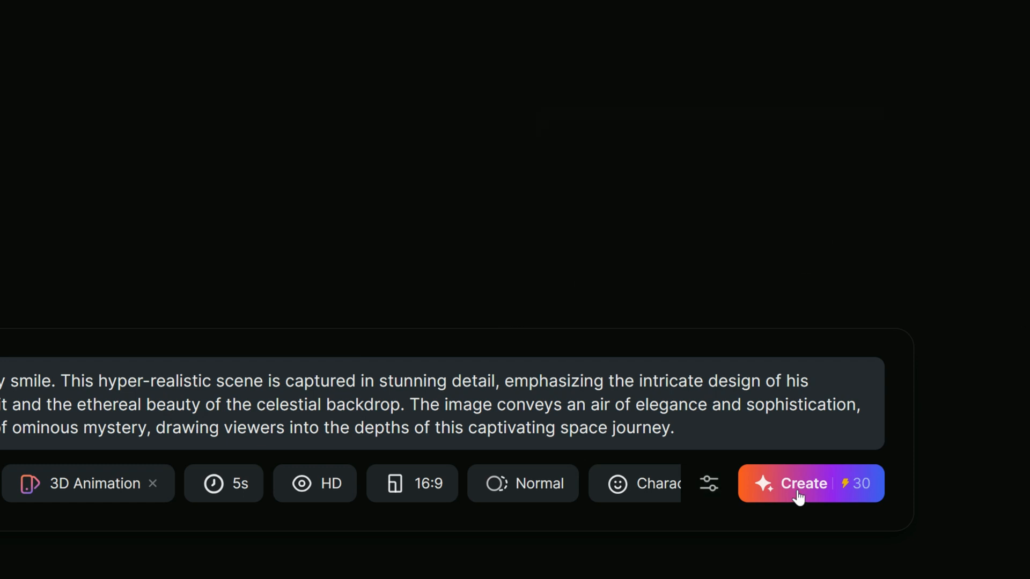
- Generate the 5-second astronaut video and pause its playback
left_click(810, 484)
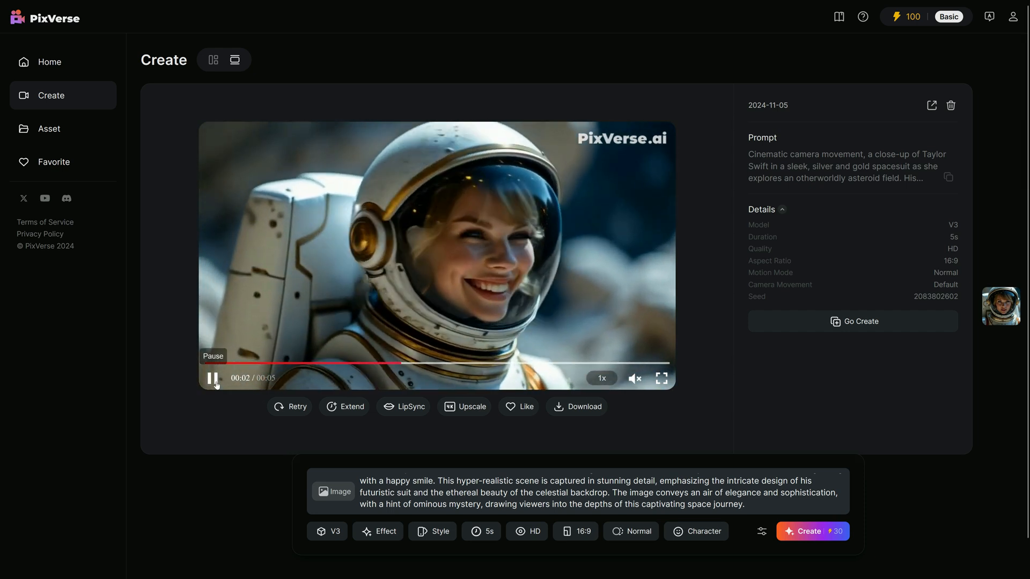
left_click(344, 407)
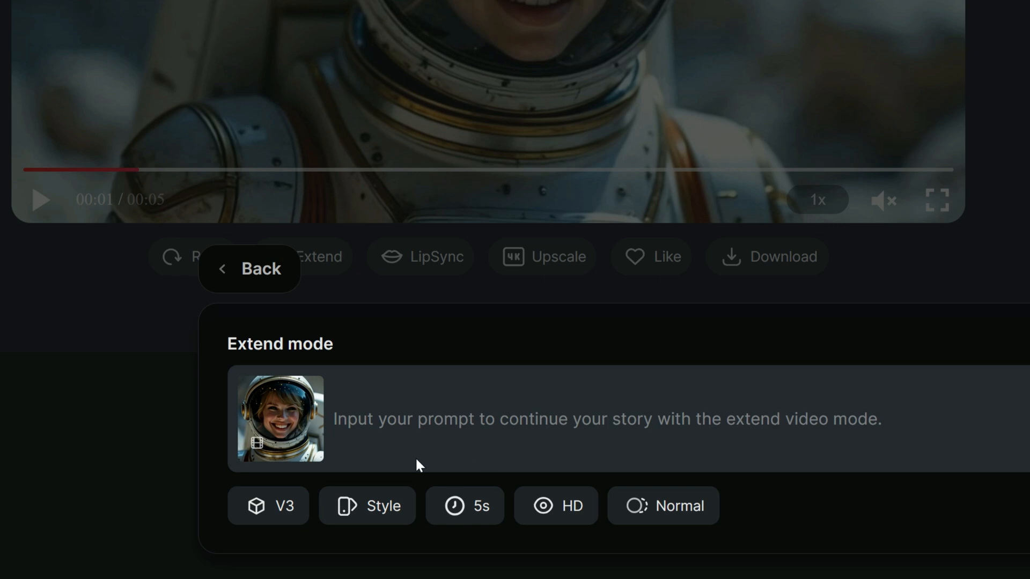
mouse_move(491, 522)
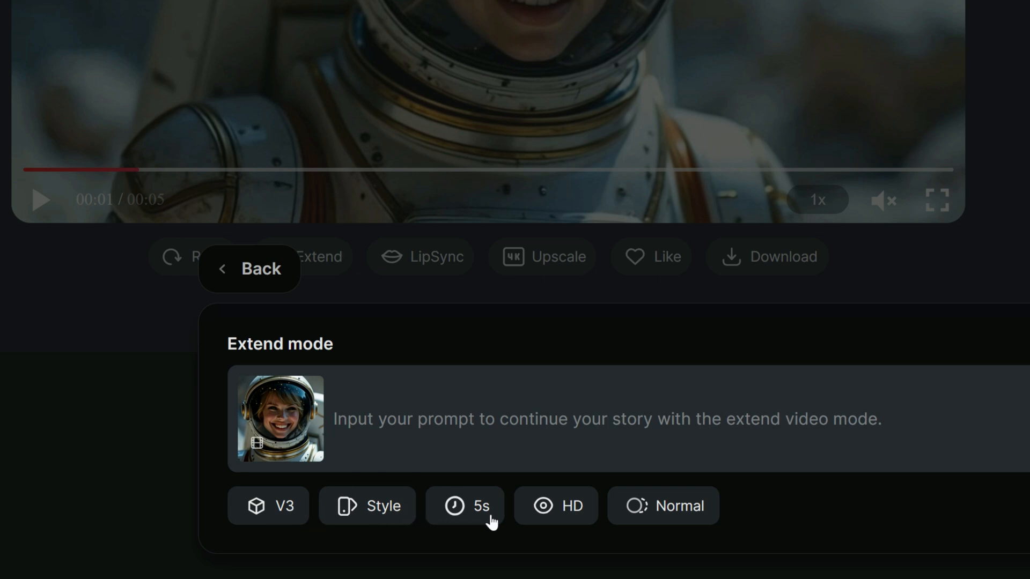
- Check the 5s extension length, then exit Extend mode without a prompt
left_click(465, 506)
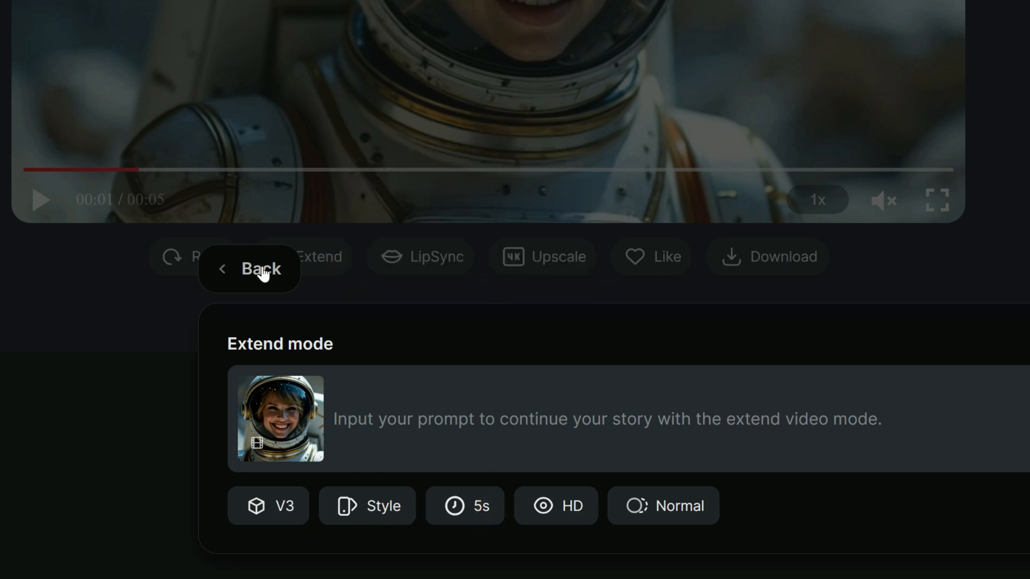
left_click(249, 268)
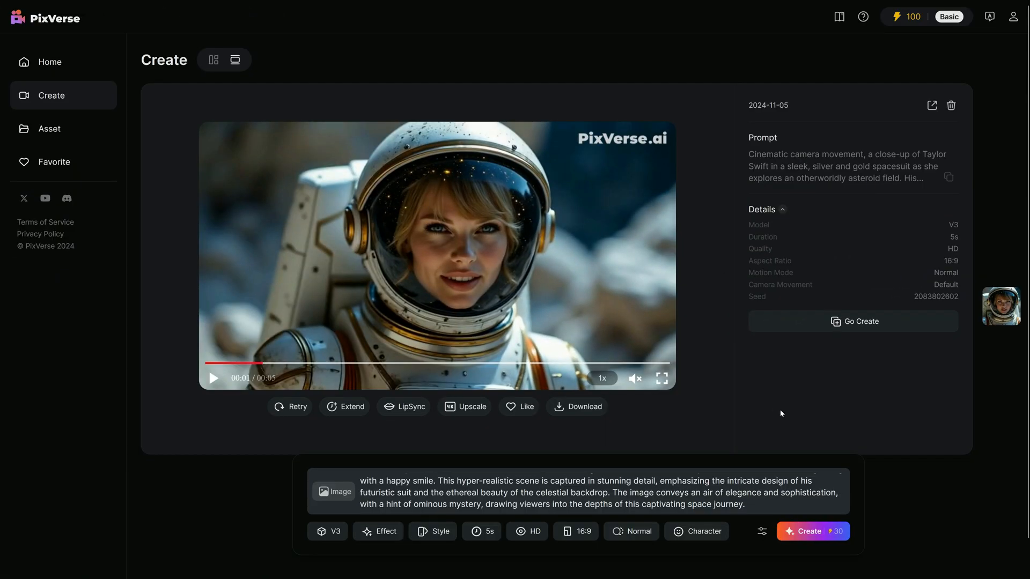
mouse_move(781, 407)
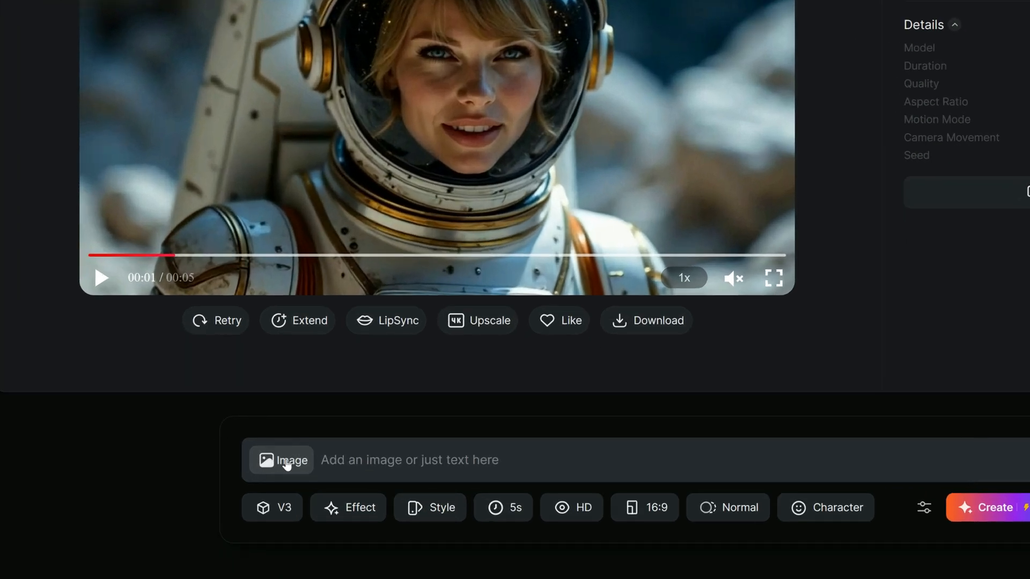
- Use the Image button to attach a starting image to the emptied prompt
left_click(288, 460)
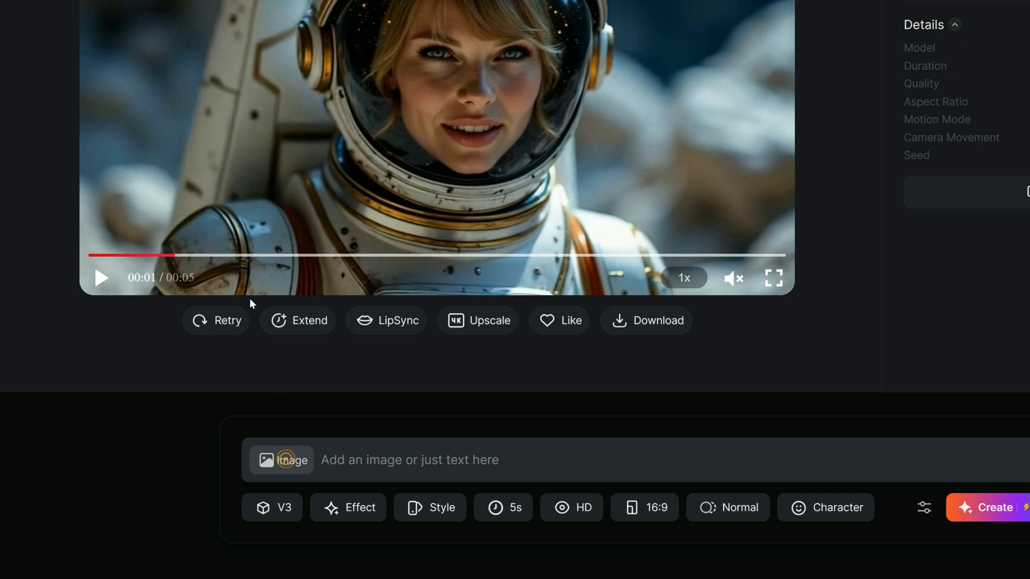
- Choose the clock-adorned steampunk hat portrait in the Open dialog and upload it
left_click(280, 460)
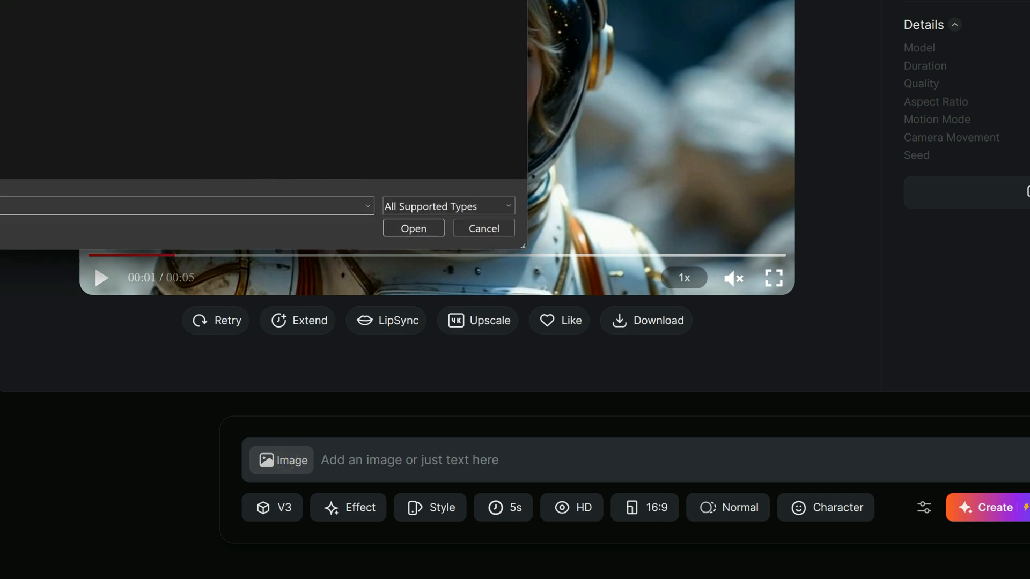
left_click(413, 228)
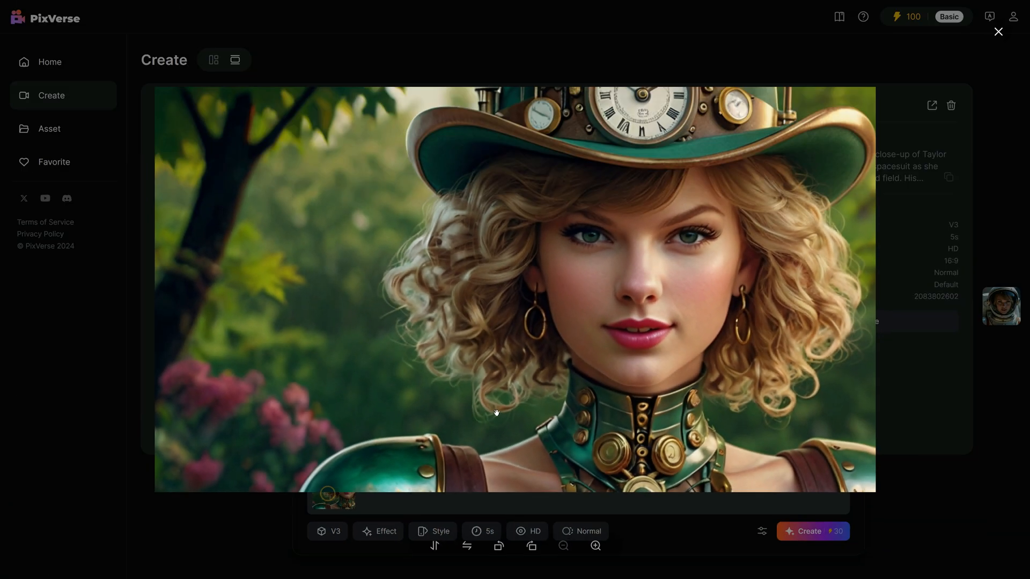
mouse_move(868, 396)
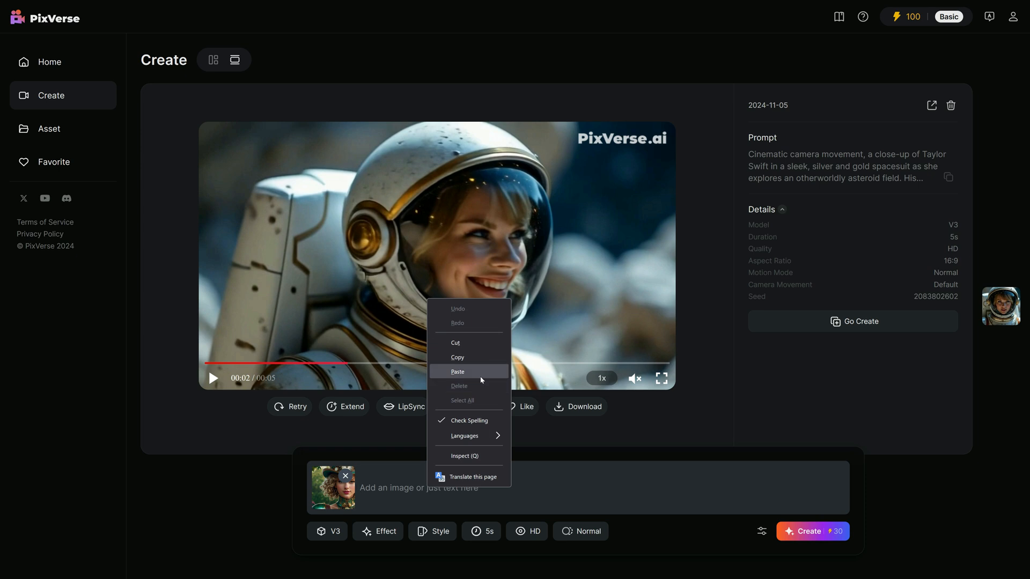
- Paste the smiling, camera-zooming-out prompt and queue the steampunk portrait video job
left_click(457, 371)
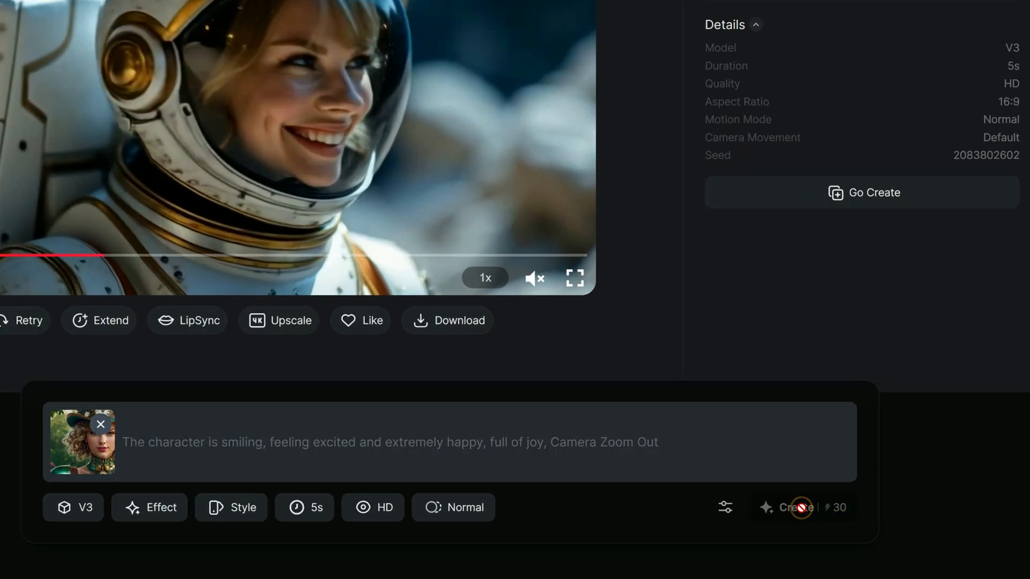
left_click(795, 507)
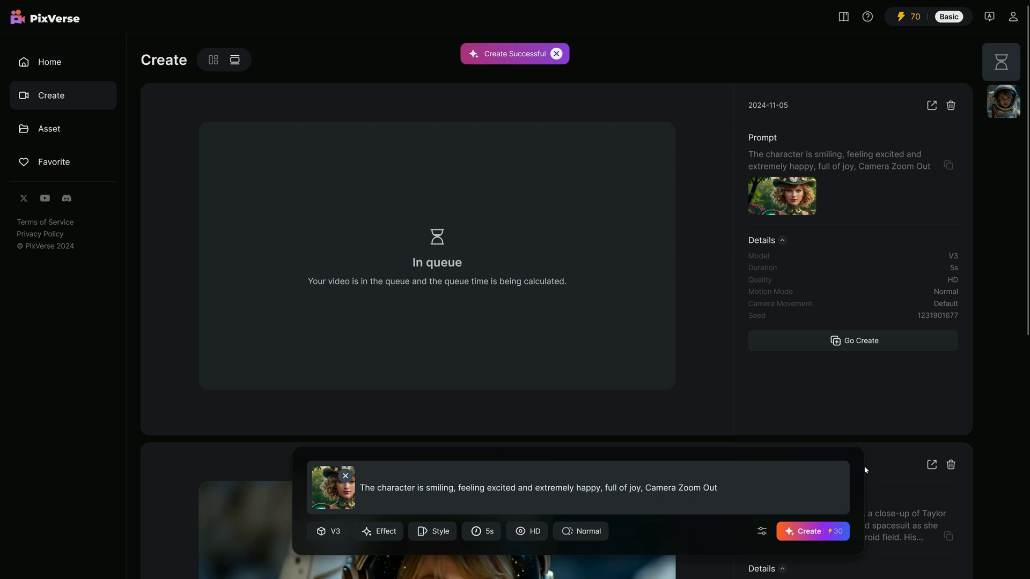